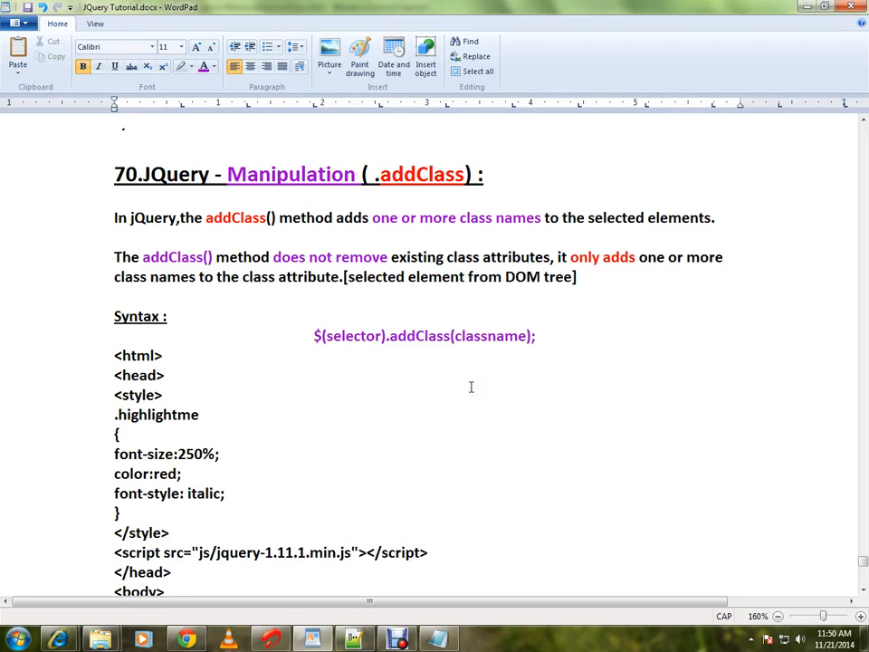
mouse_move(475, 391)
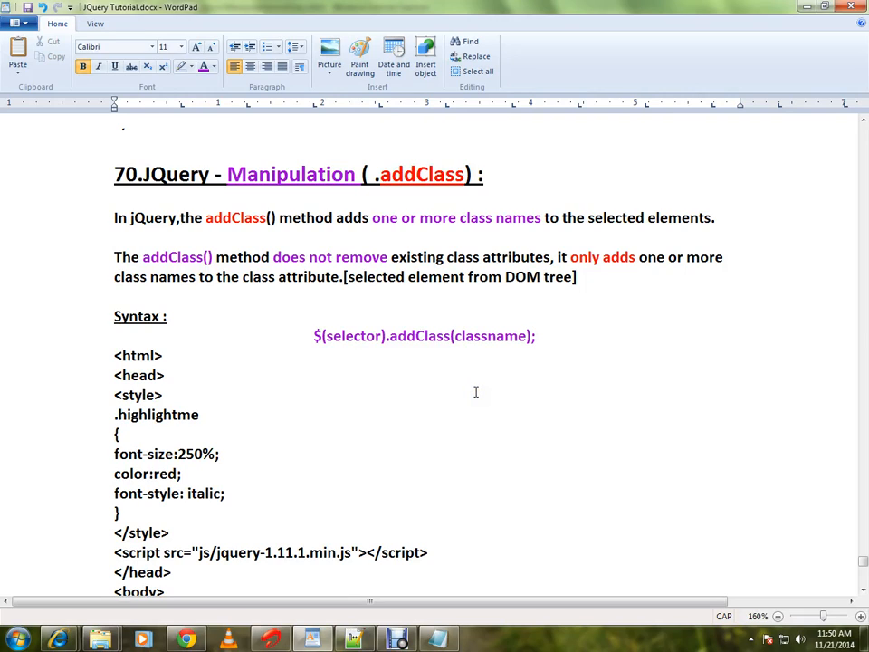
Step: Select words in the addClass heading and bring the body script and four spans into view
double_click(396, 174)
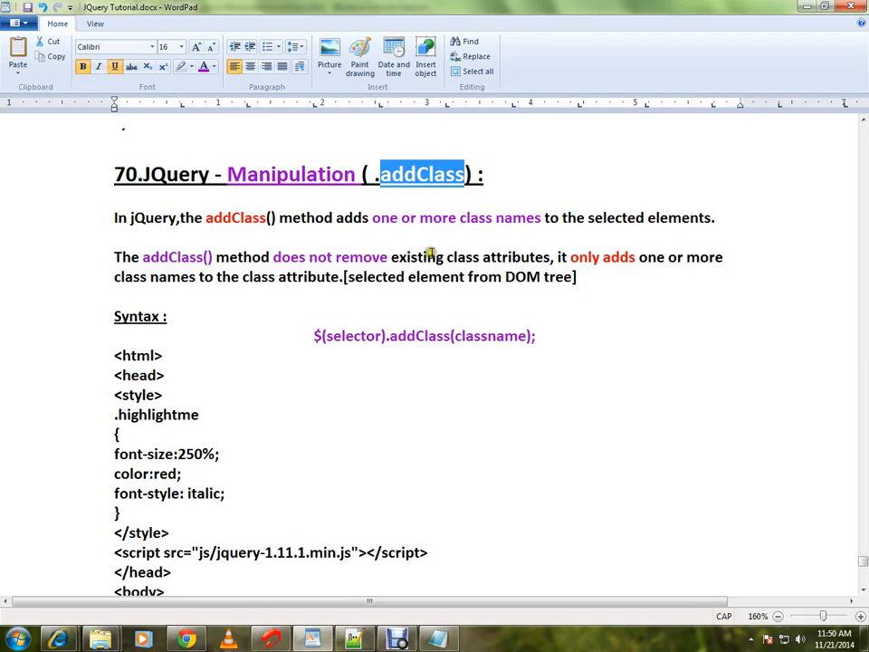
double_click(290, 174)
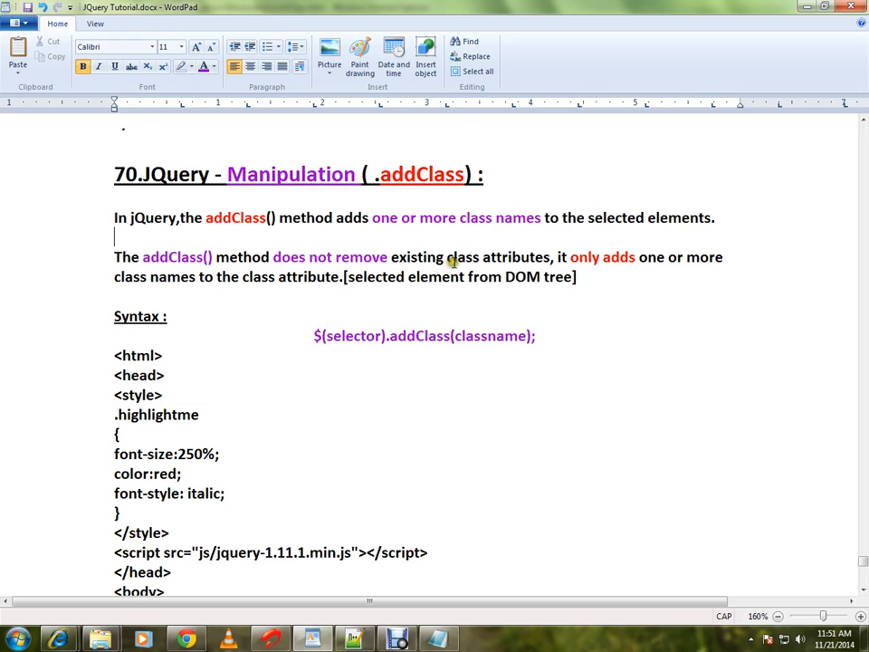
mouse_move(588, 279)
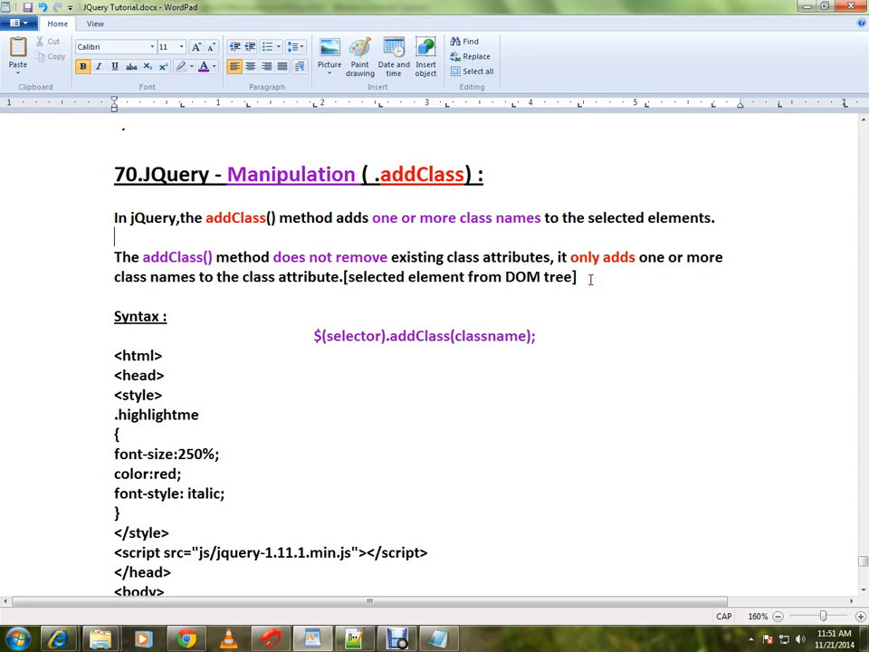
mouse_move(417, 285)
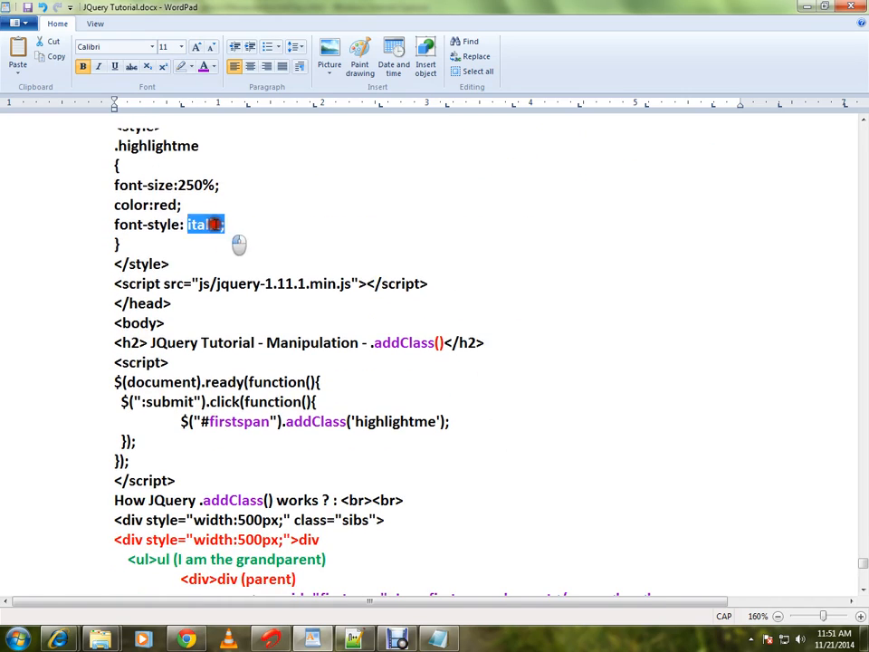
left_click(205, 65)
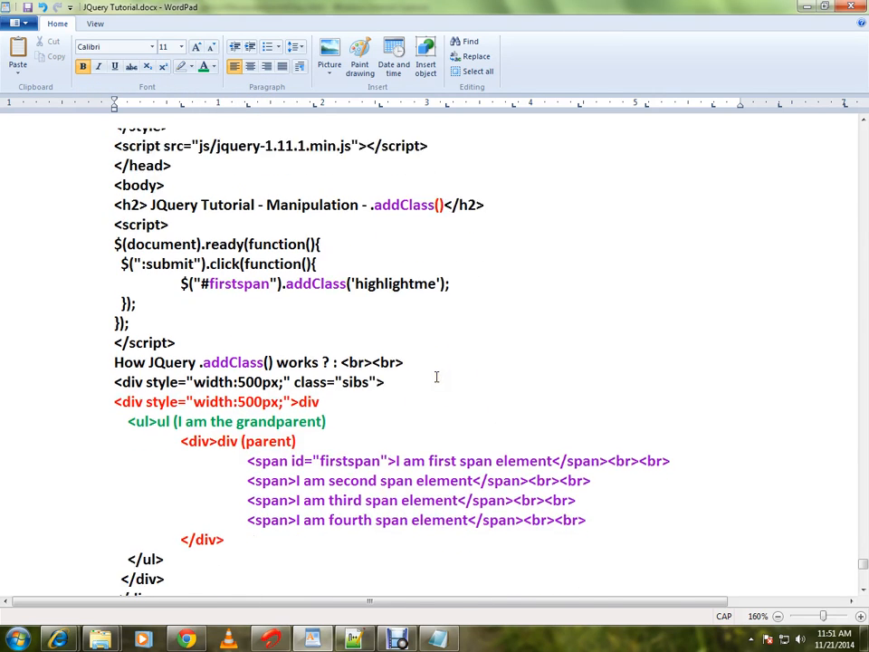
left_click_drag(247, 421, 585, 480)
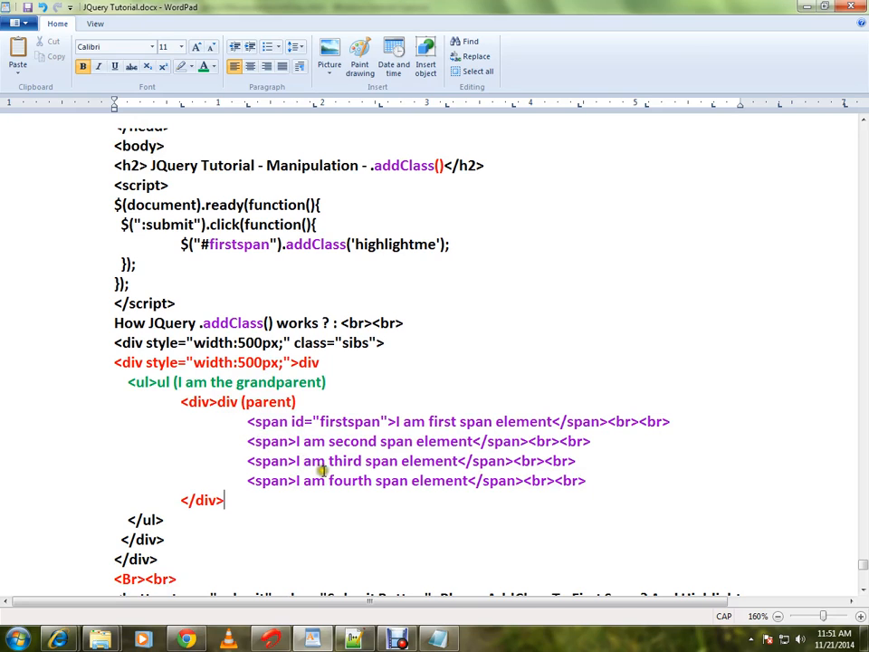
double_click(268, 421)
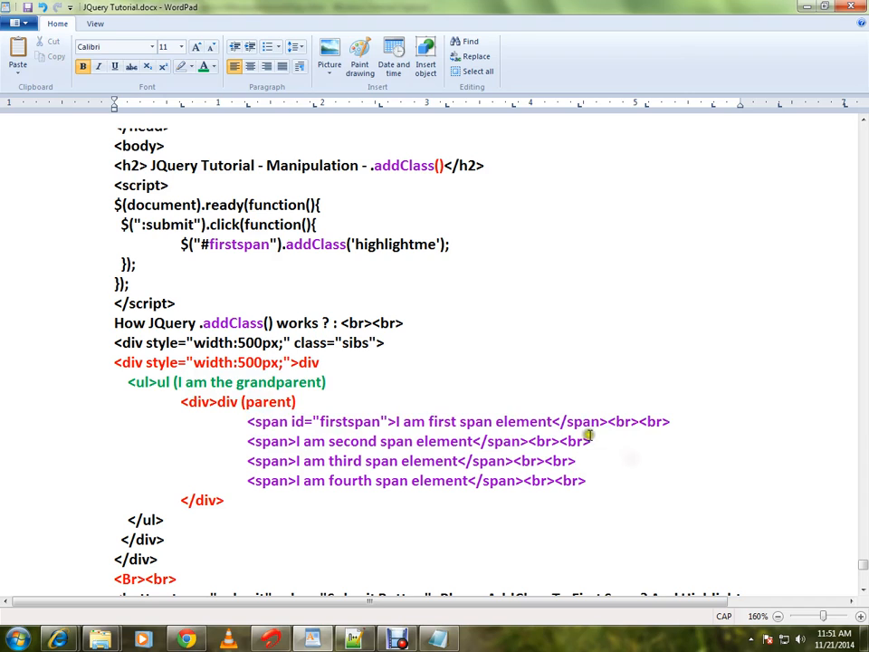
scroll("up", 3)
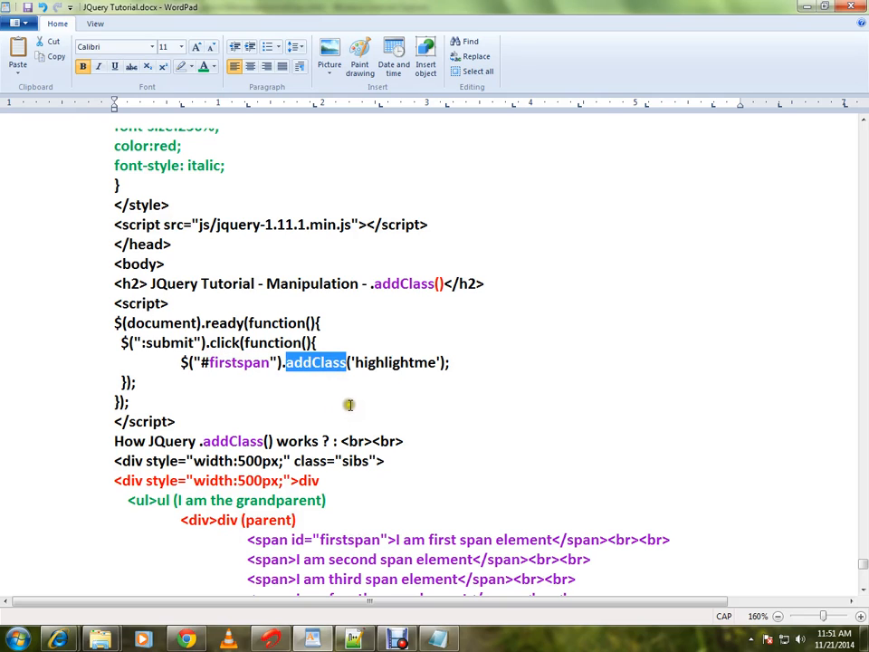
left_click(392, 362)
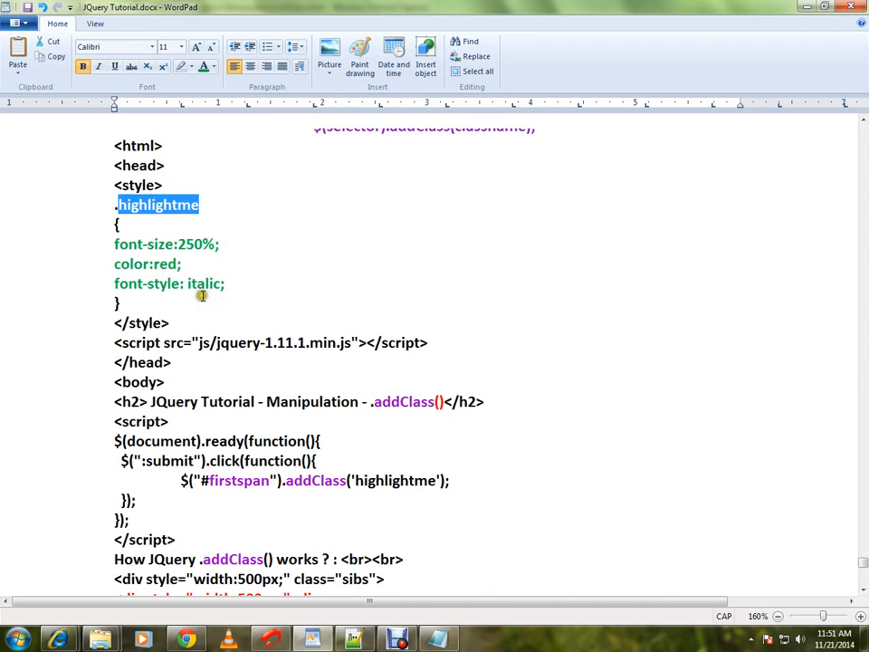
mouse_move(151, 257)
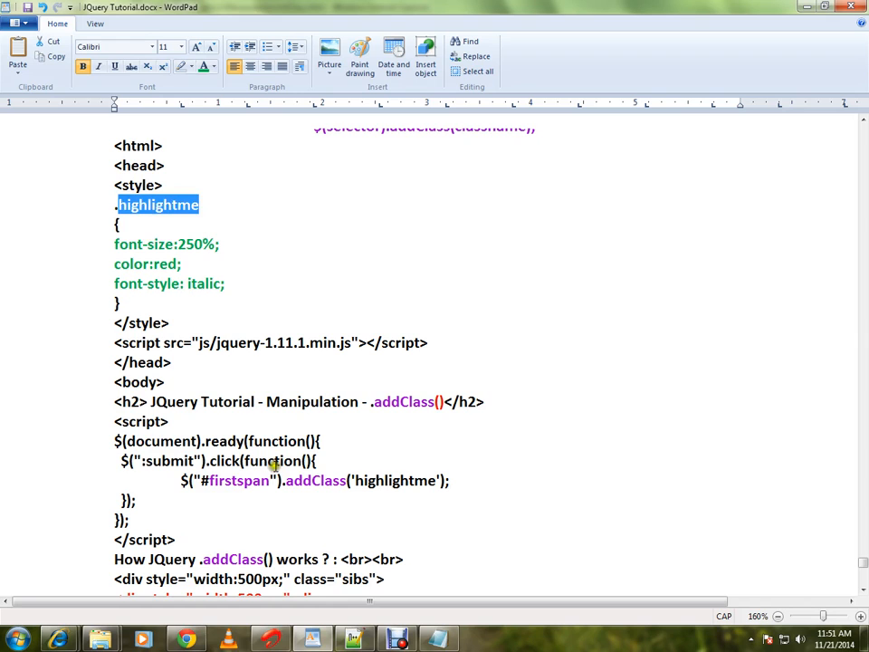
scroll("down", 3)
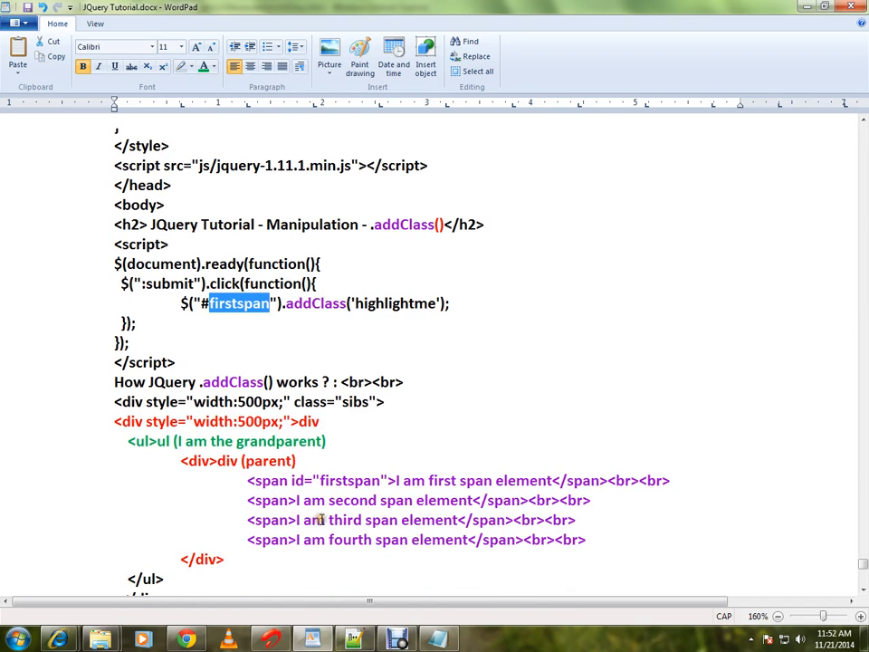
mouse_move(58, 639)
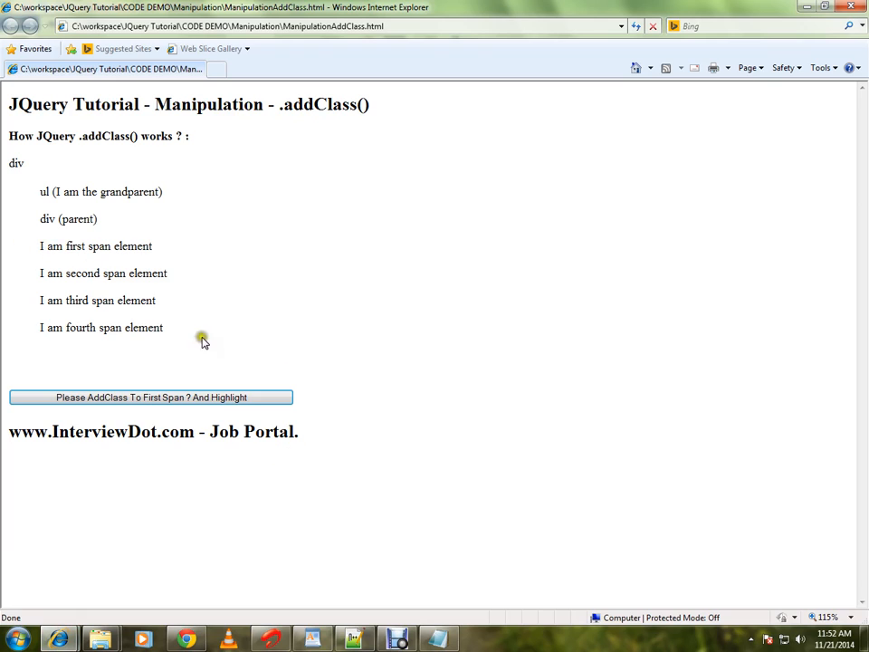
Step: Make the first span large, red and italic with 'Please AddClass To First Span', then open developer tools
left_click(150, 397)
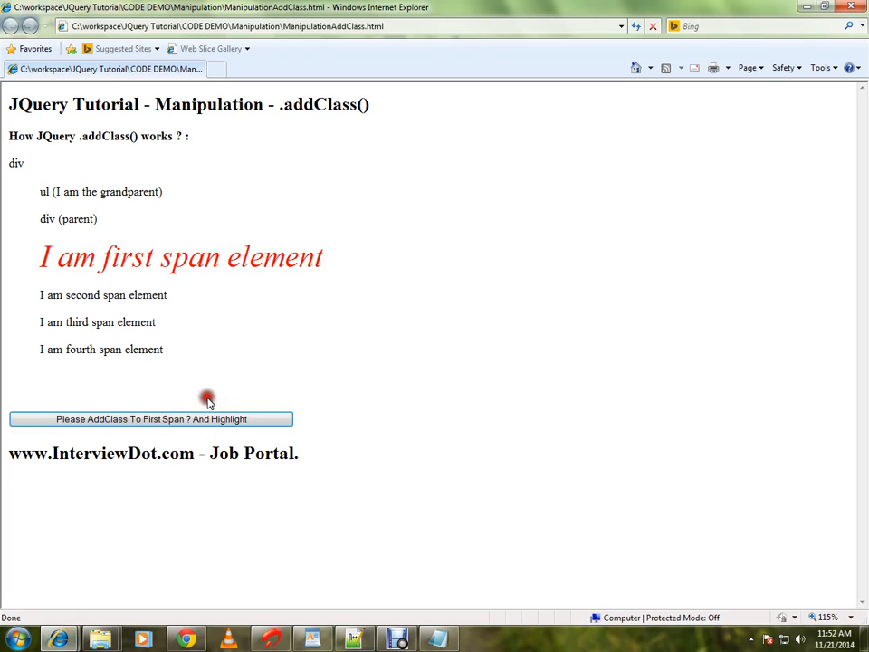
mouse_move(356, 431)
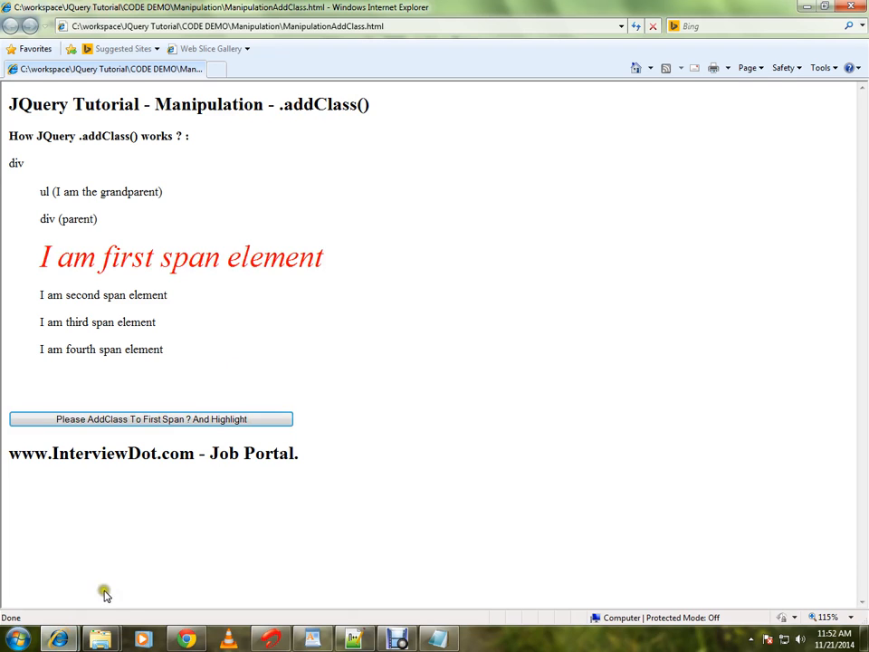
key("F12")
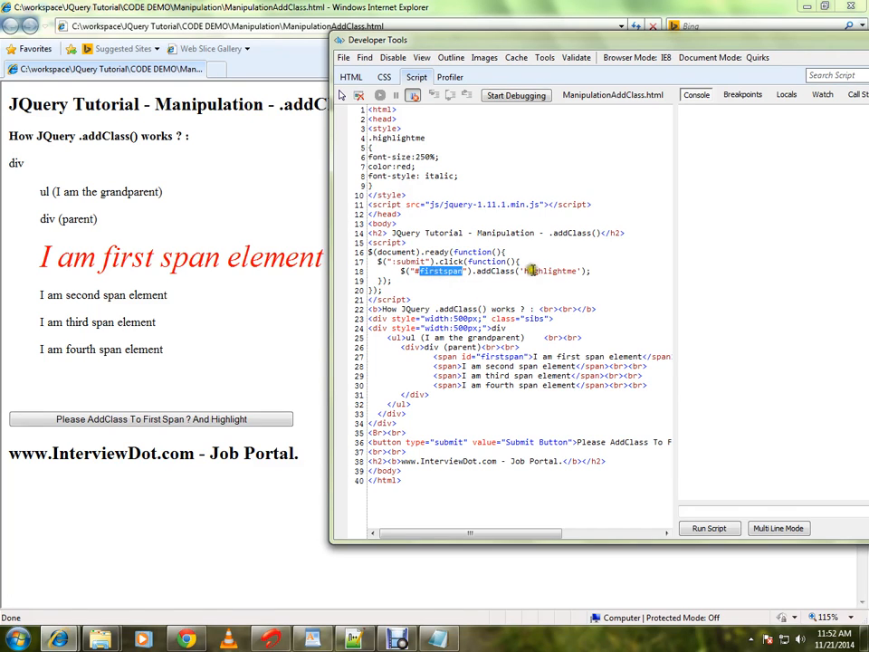
Step: Select the class name 'highlightme' on line 18 of the script source
double_click(549, 271)
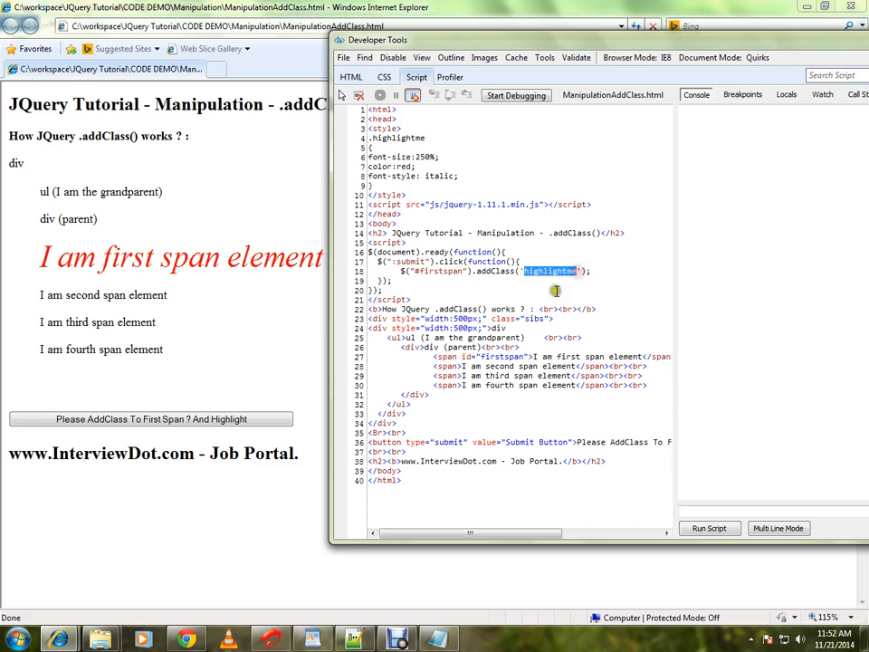